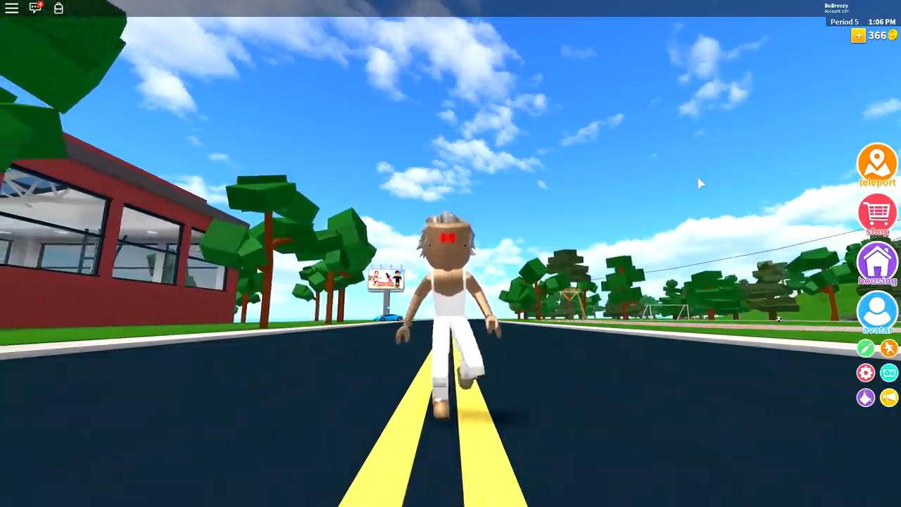
# Leave the game world and bring up the Avatar Editor on the Faces tab
pyautogui.press('w')
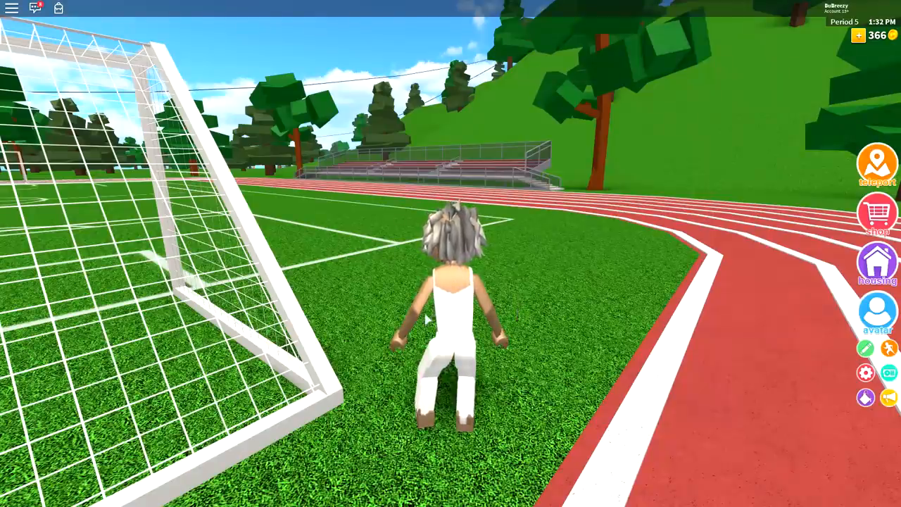
pyautogui.click(877, 312)
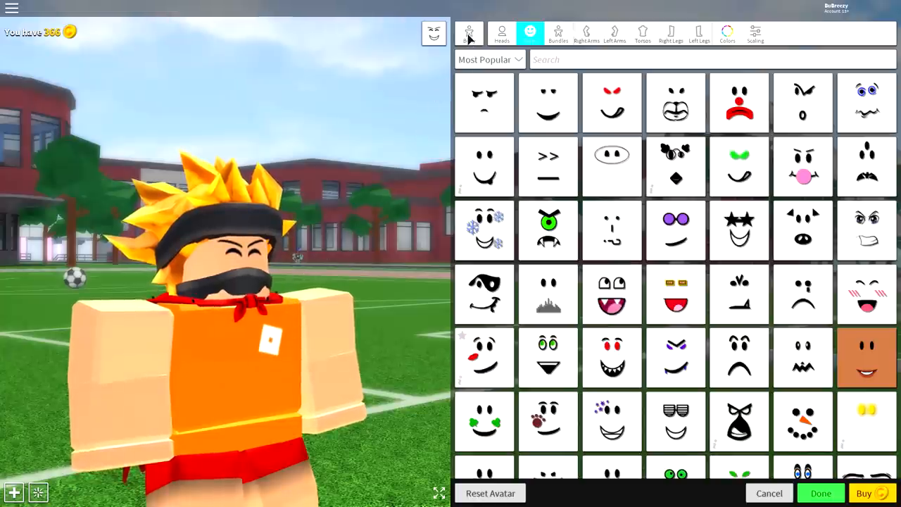
# Remove the worn cape, blond hair and angel wings from the Accessories Wearing list
pyautogui.click(470, 32)
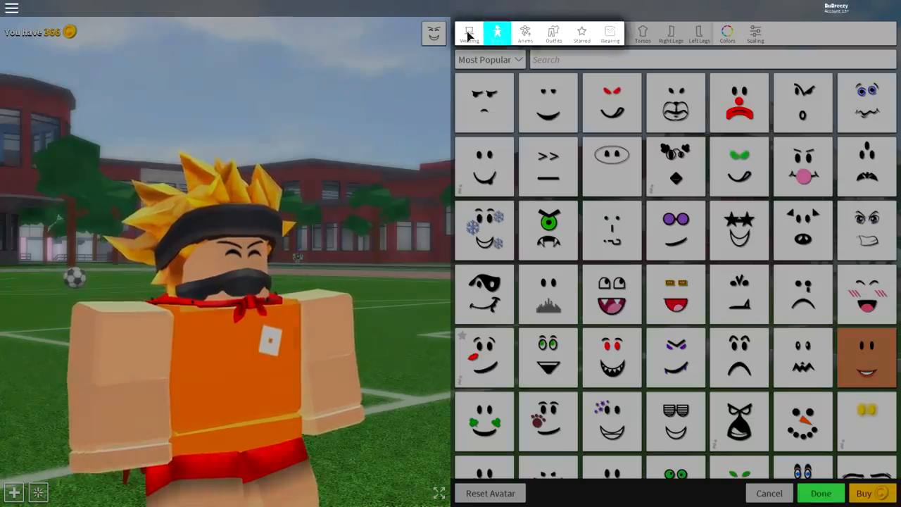
pyautogui.click(501, 31)
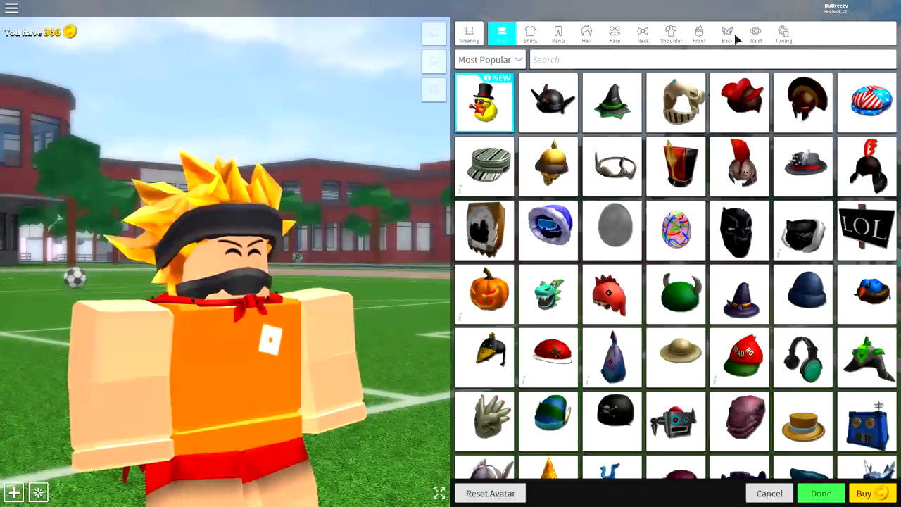
pyautogui.click(783, 34)
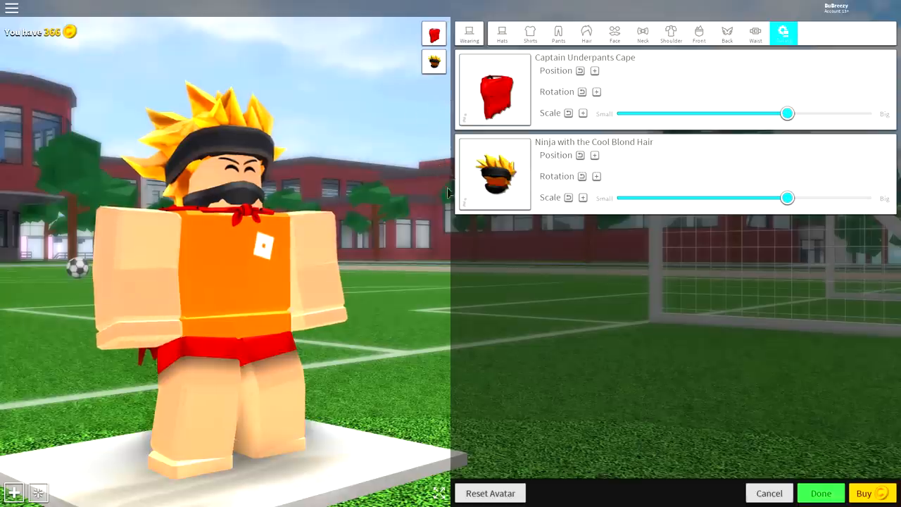
pyautogui.click(726, 32)
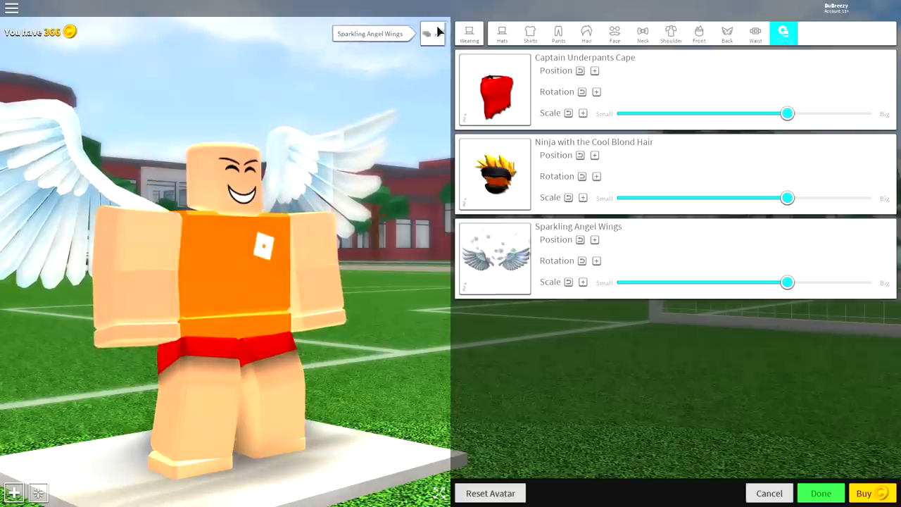
pyautogui.click(434, 34)
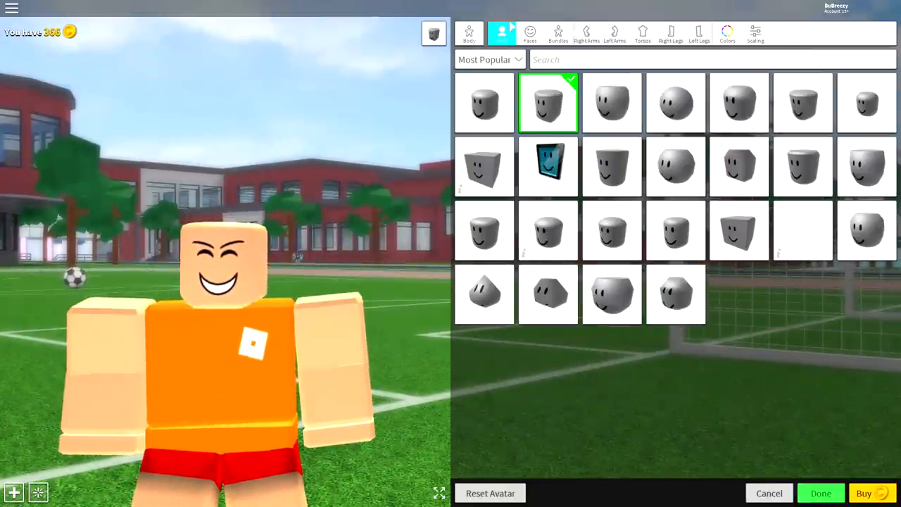
pyautogui.moveTo(528, 6)
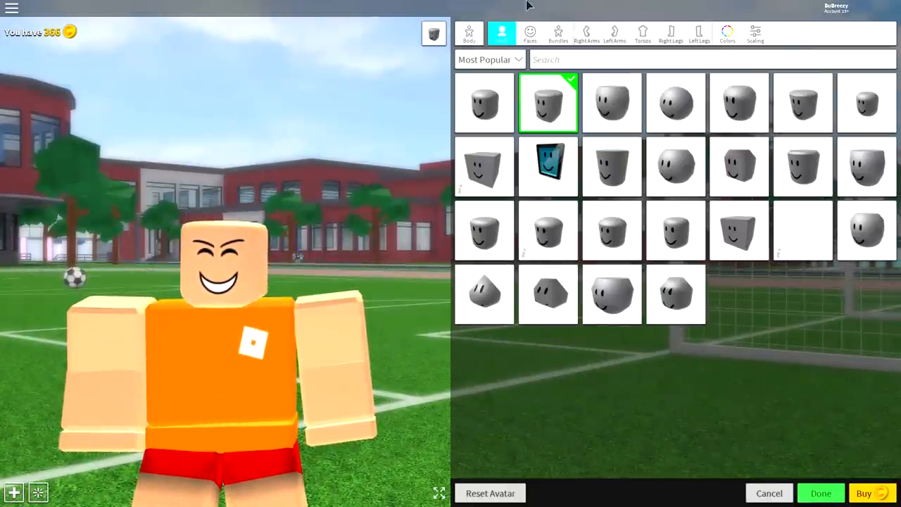
# Search Faces for "red glow" and equip the red glowing eyes face
pyautogui.click(529, 31)
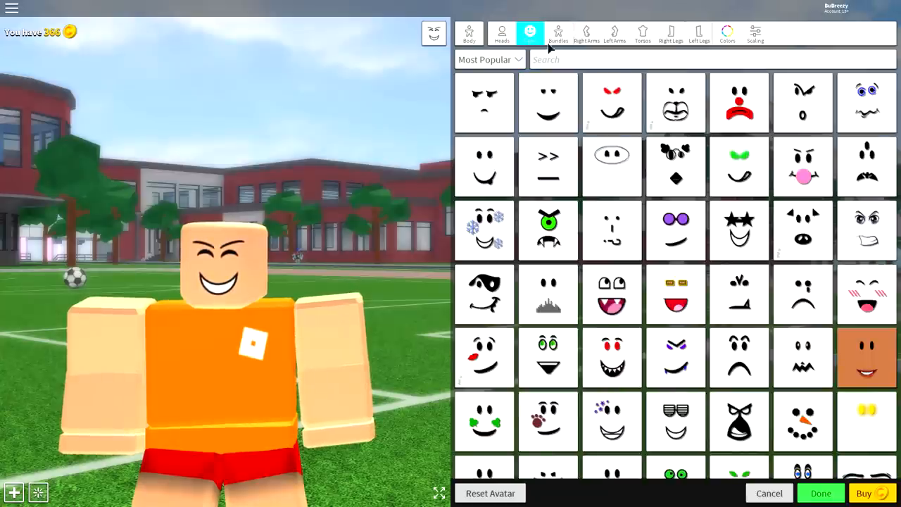
pyautogui.write('red')
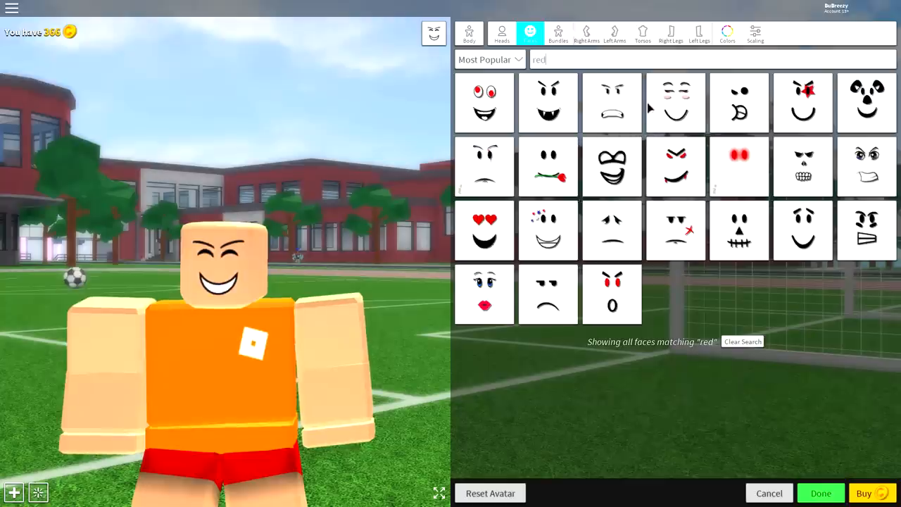
pyautogui.write('glow')
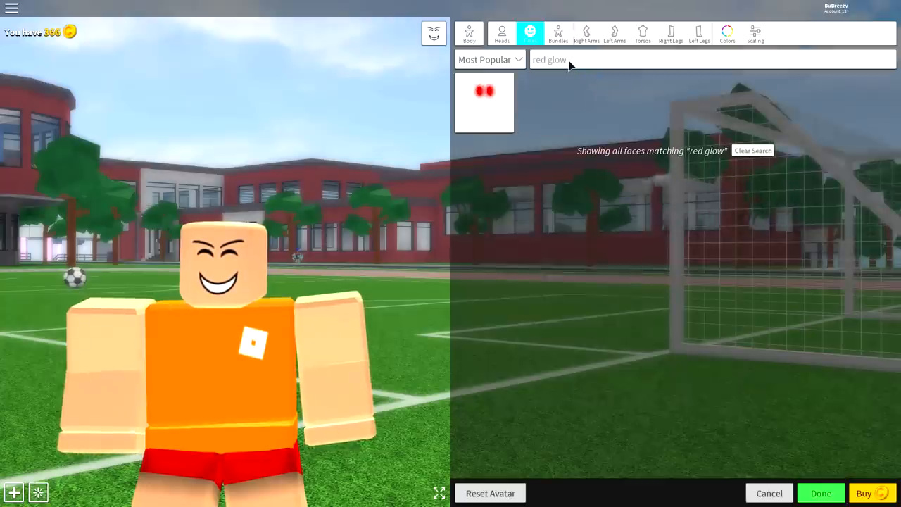
pyautogui.click(484, 101)
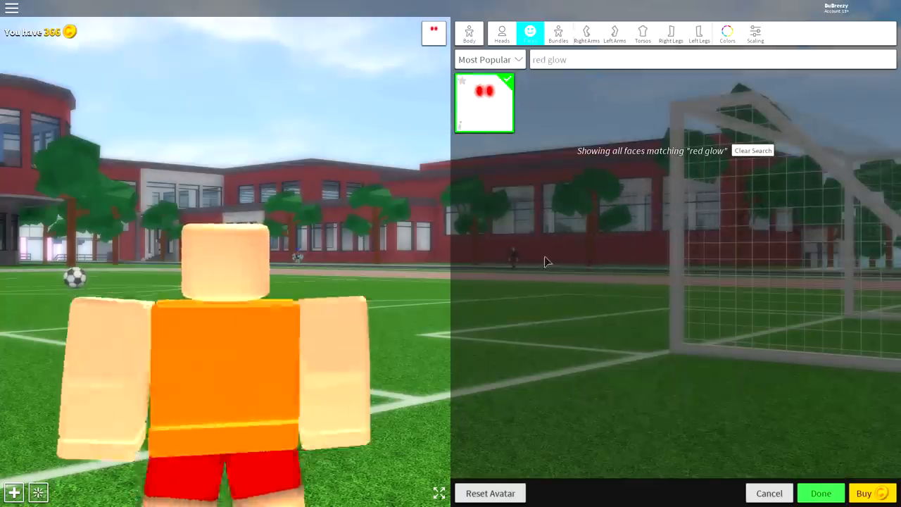
pyautogui.click(485, 102)
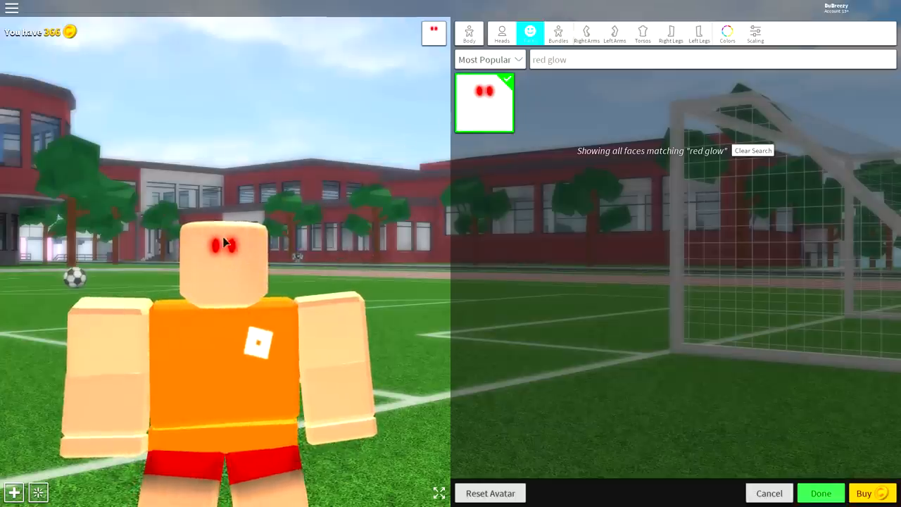
pyautogui.moveTo(442, 252)
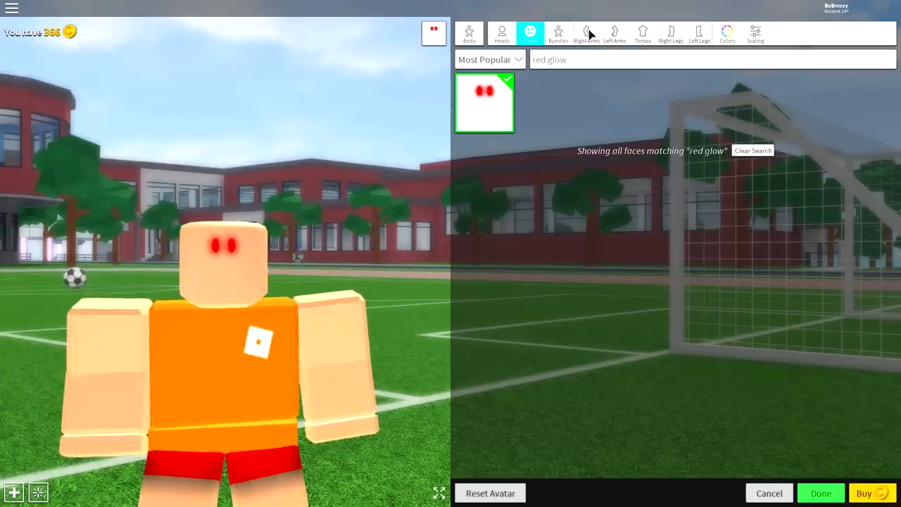
# Search body parts for "woman" and equip the Woman arm, torso, right leg and left leg
pyautogui.click(586, 33)
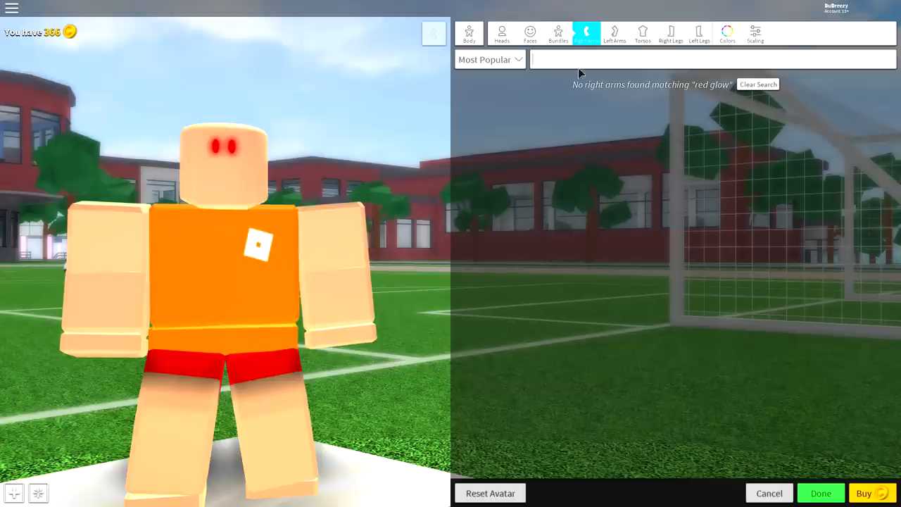
pyautogui.write('wo')
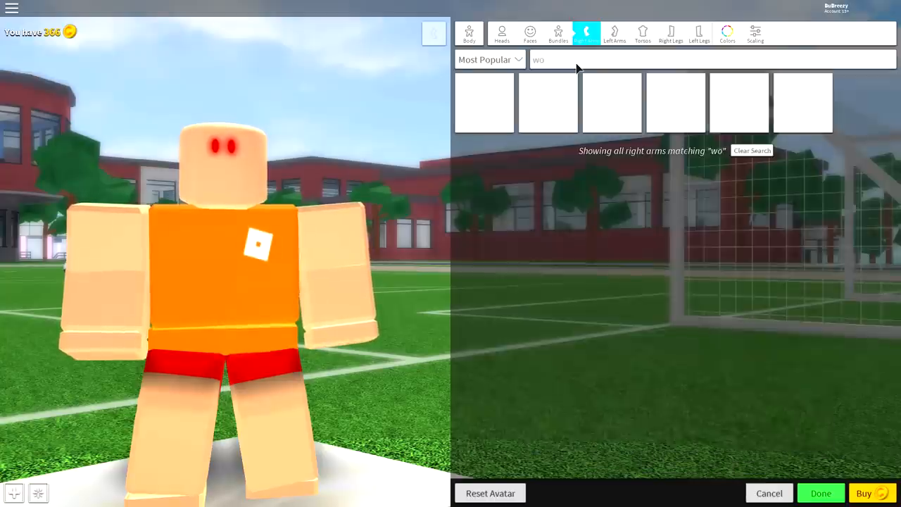
pyautogui.write('man')
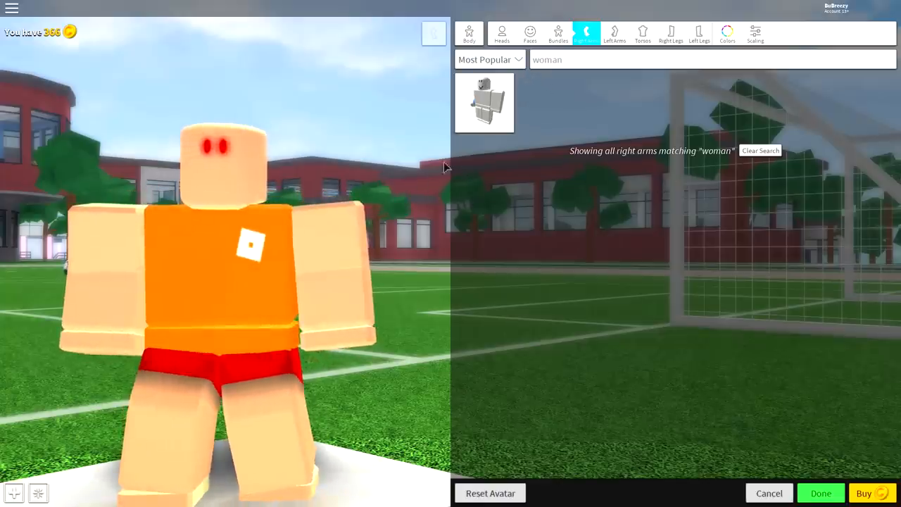
pyautogui.click(642, 34)
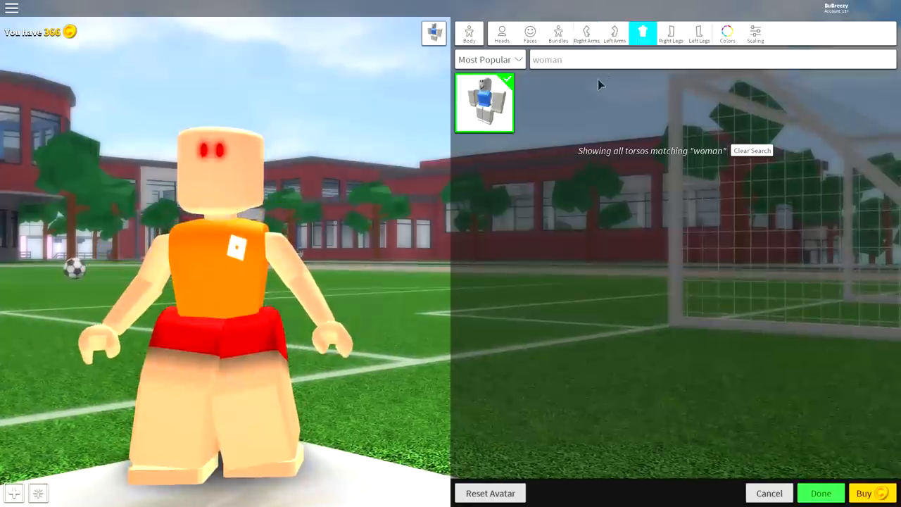
pyautogui.moveTo(687, 39)
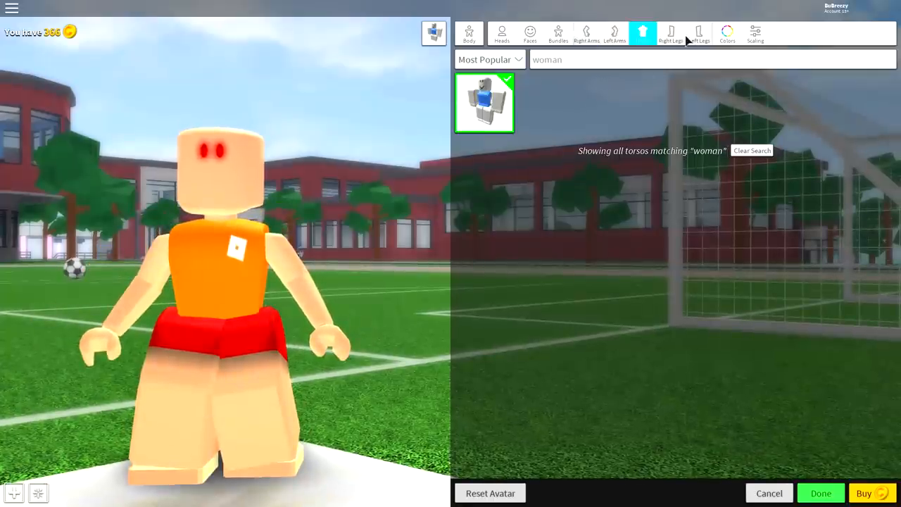
pyautogui.click(670, 34)
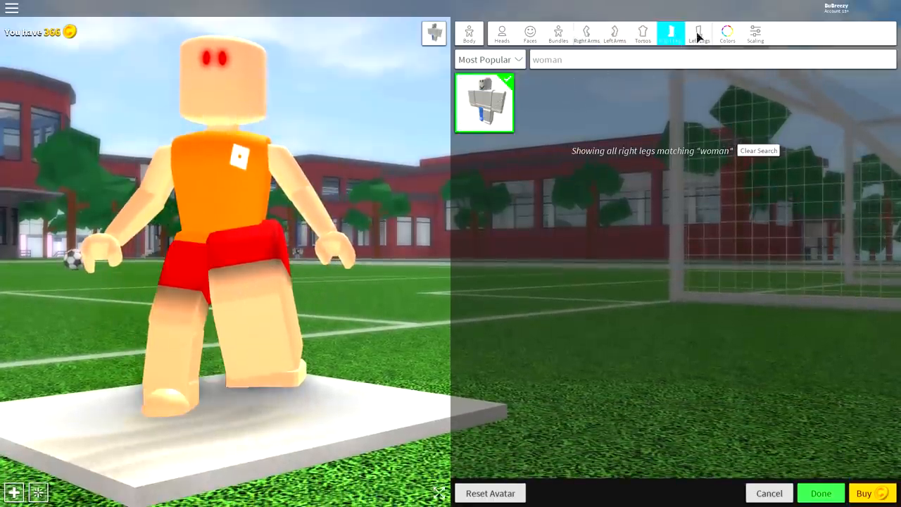
pyautogui.click(698, 34)
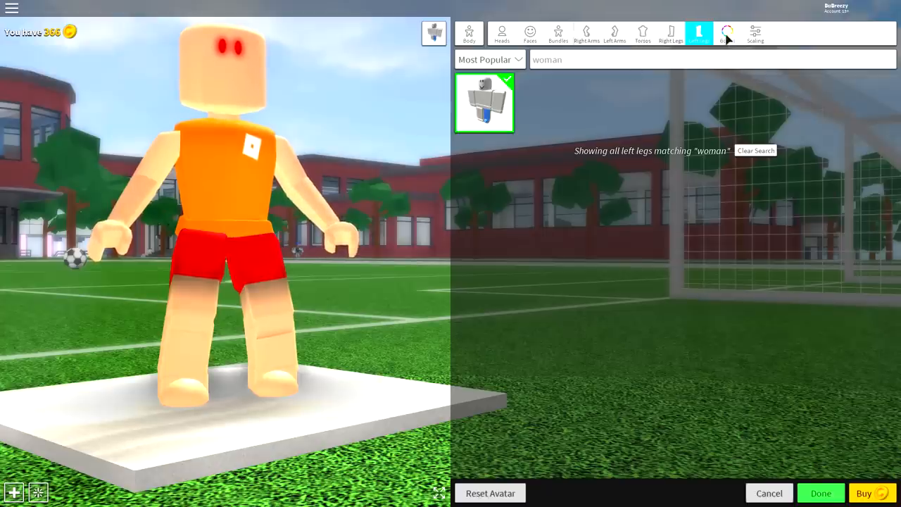
# Recolour the skin to a custom tan brown on all body parts via the color wheel
pyautogui.click(726, 33)
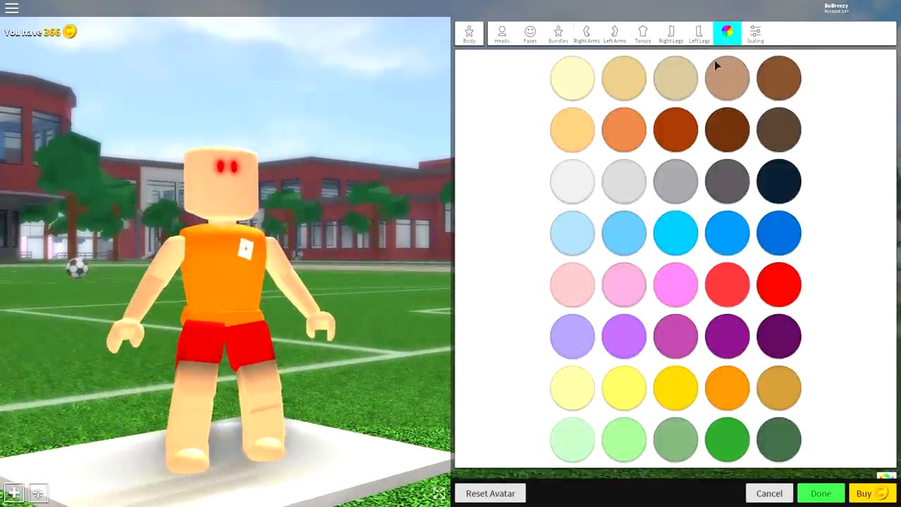
pyautogui.moveTo(589, 72)
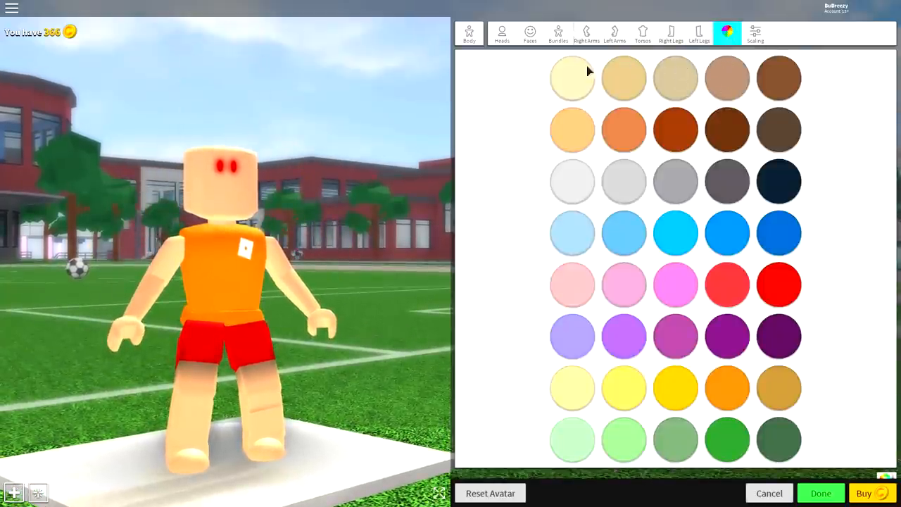
pyautogui.click(727, 77)
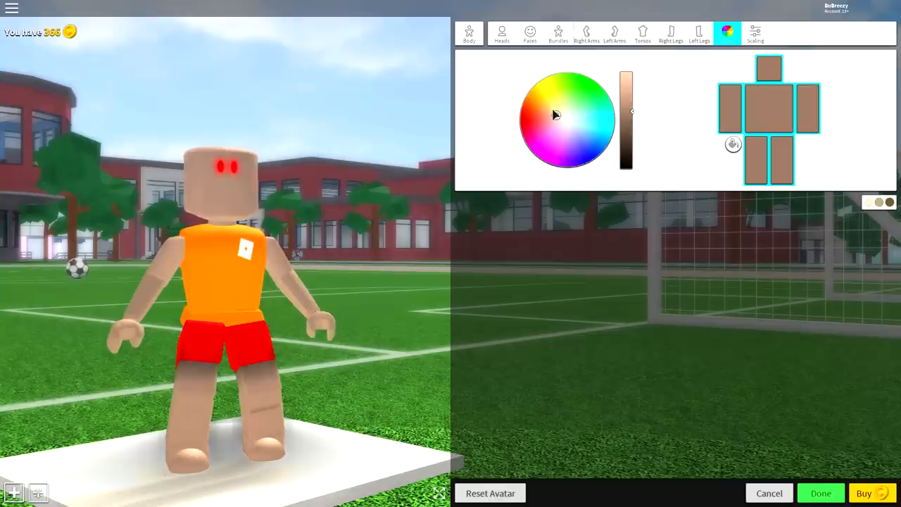
pyautogui.click(557, 113)
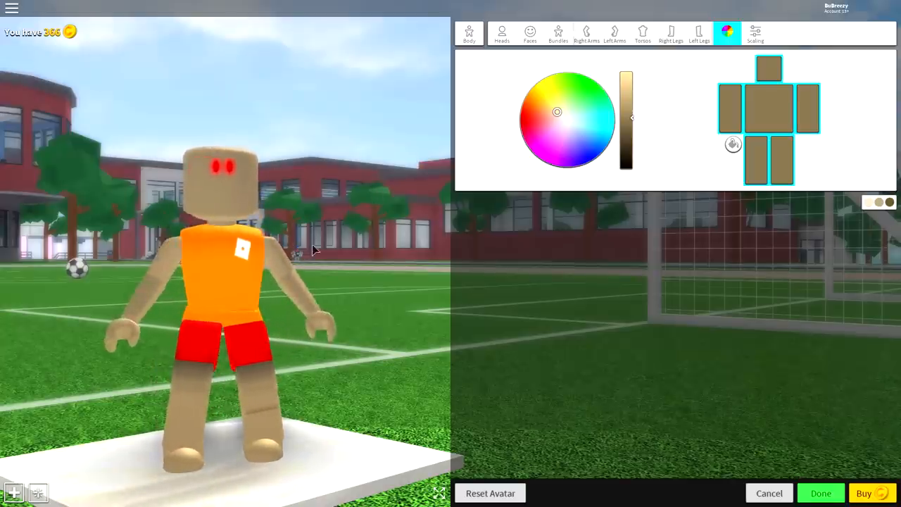
pyautogui.moveTo(532, 248)
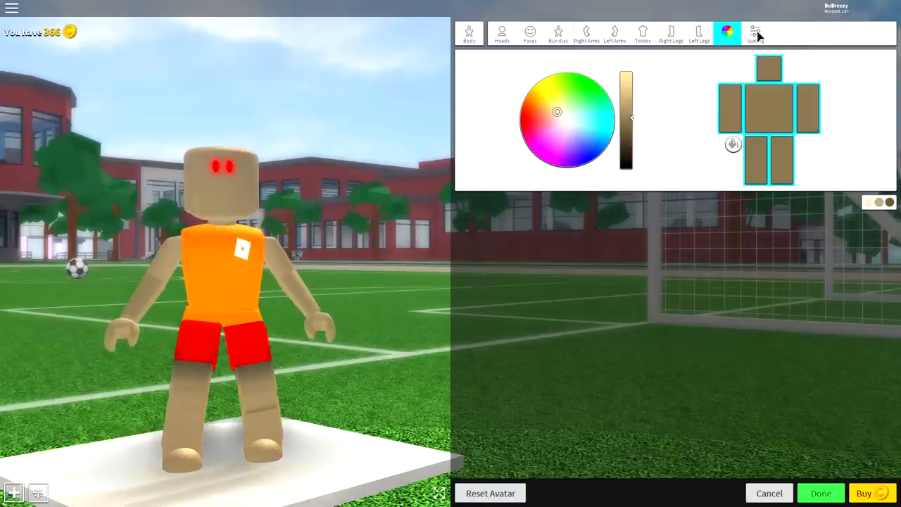
# In Body Scale Advanced, enlarge the head, raise Height and drop Width to minimum
pyautogui.click(754, 34)
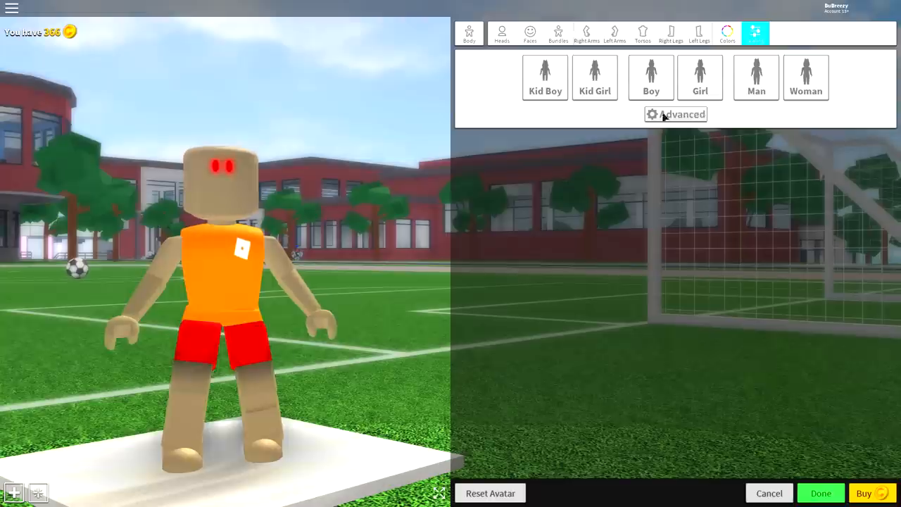
pyautogui.click(676, 114)
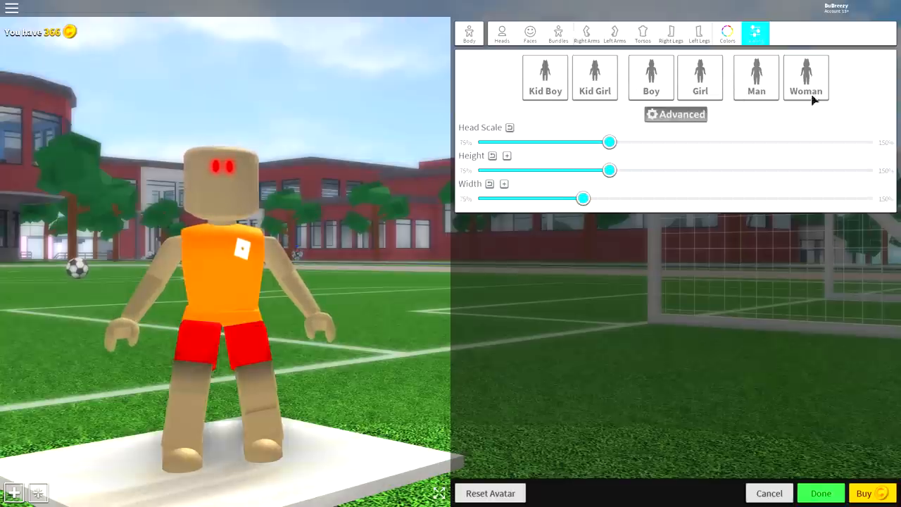
pyautogui.moveTo(610, 141); pyautogui.dragTo(652, 140)
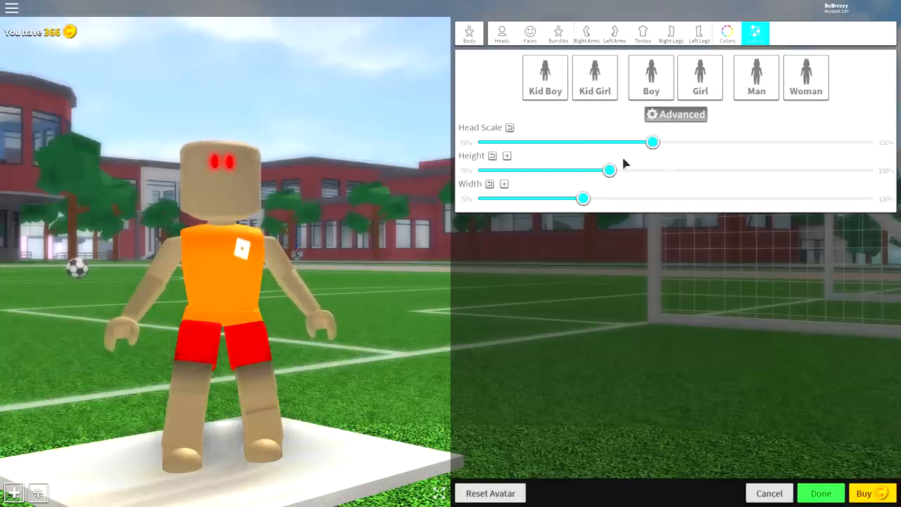
pyautogui.moveTo(610, 169); pyautogui.dragTo(788, 169)
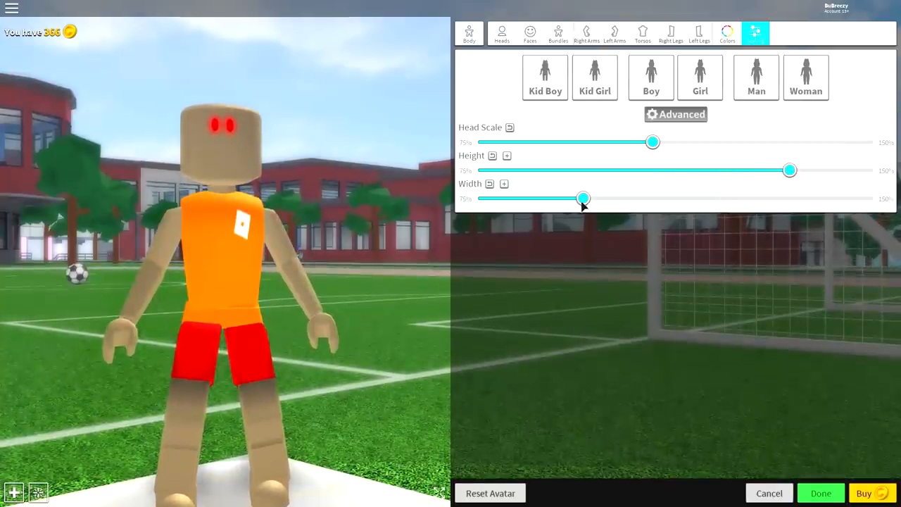
pyautogui.moveTo(583, 197); pyautogui.dragTo(477, 197)
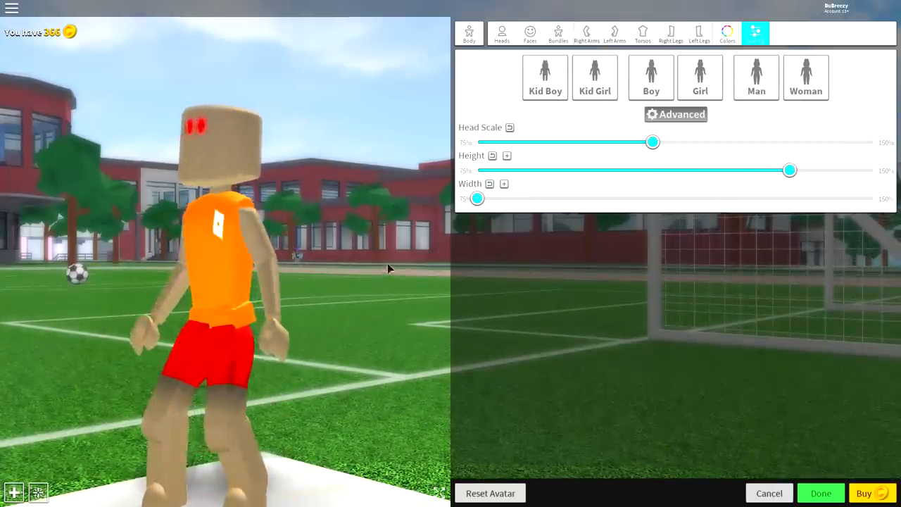
# Expand the detailed Width settings and make the lower arms thinner
pyautogui.click(490, 183)
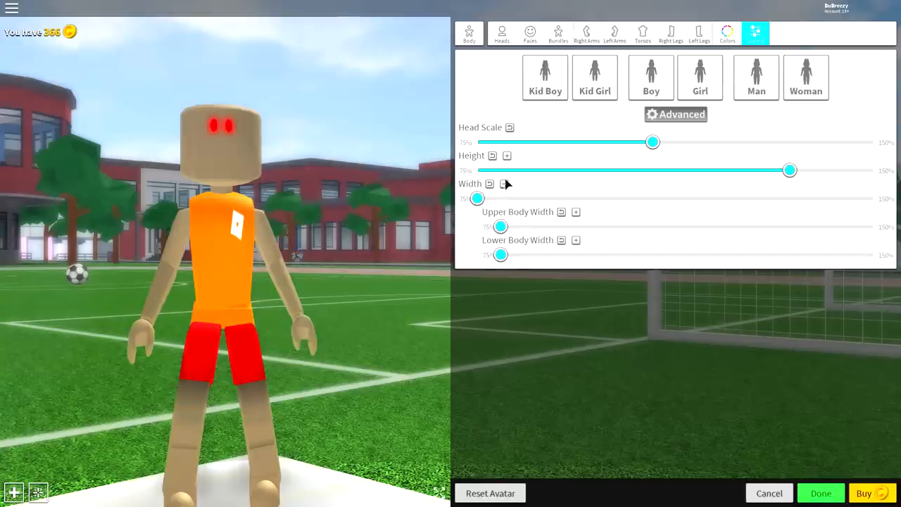
pyautogui.click(576, 211)
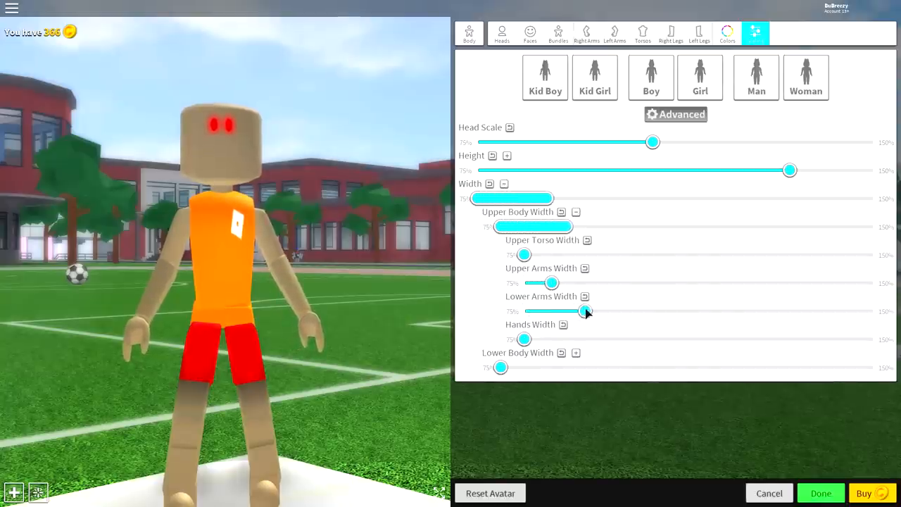
pyautogui.moveTo(552, 282); pyautogui.dragTo(599, 281)
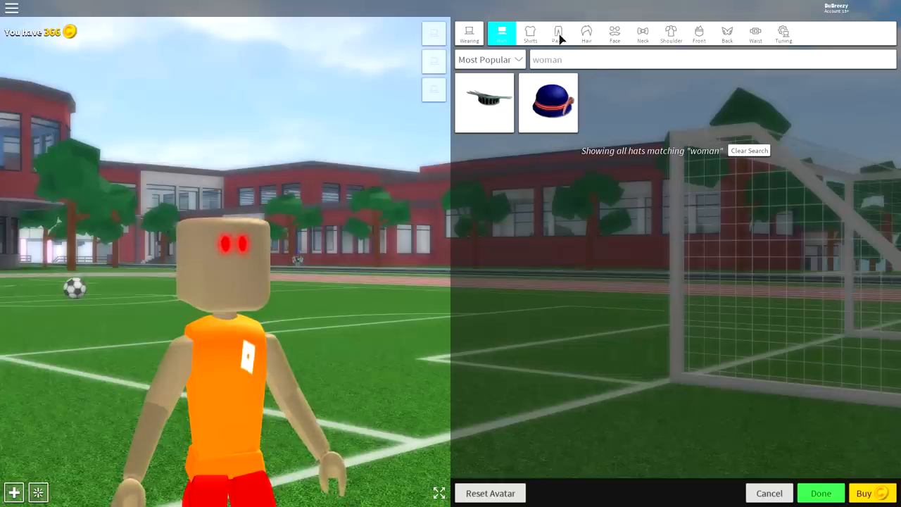
# Wear white Custom Pants added by item ID in place of the red shorts
pyautogui.click(558, 33)
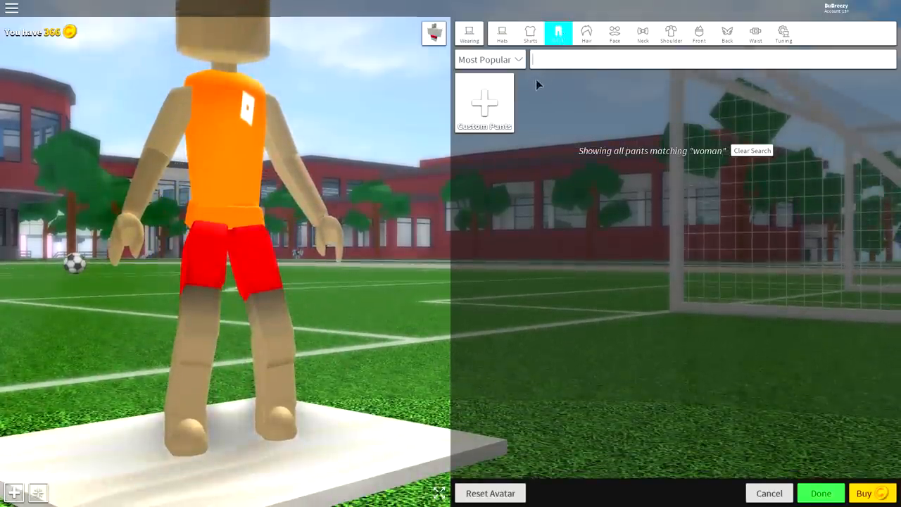
pyautogui.click(752, 150)
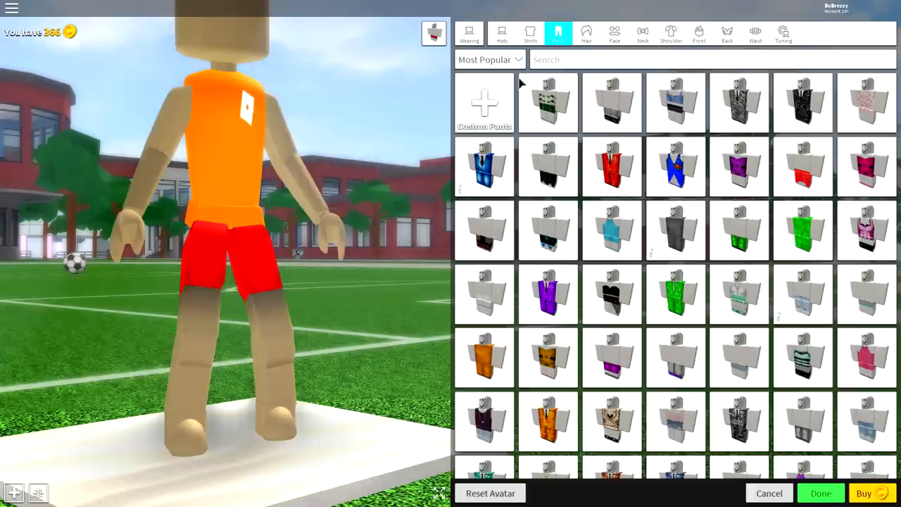
pyautogui.click(484, 101)
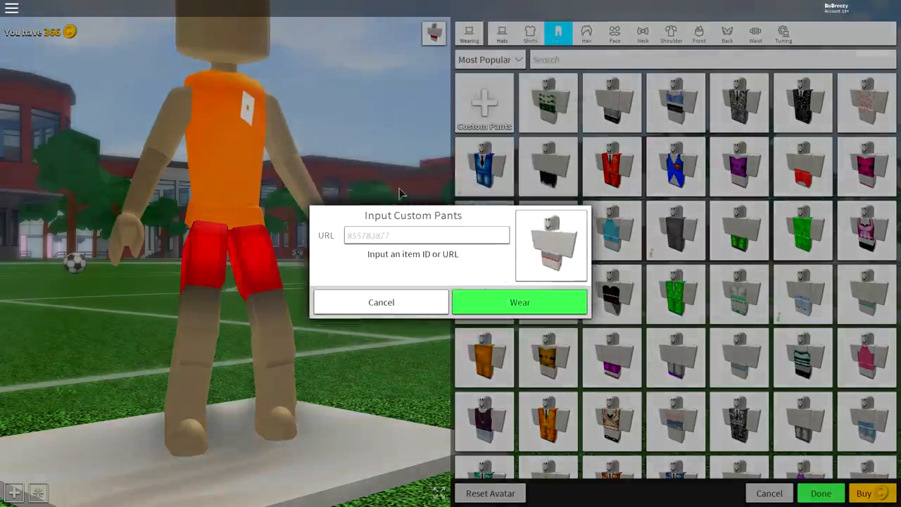
pyautogui.moveTo(28, 152)
pyautogui.write('112067737')
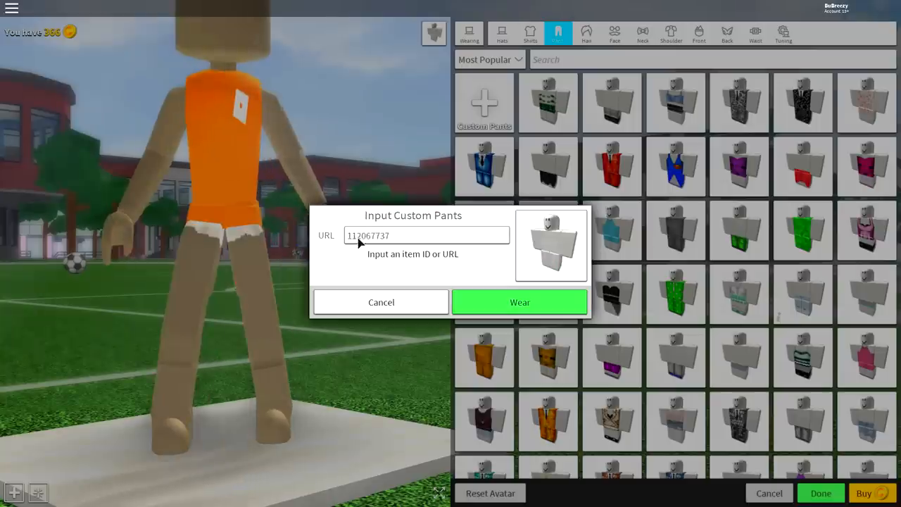
pyautogui.moveTo(363, 254)
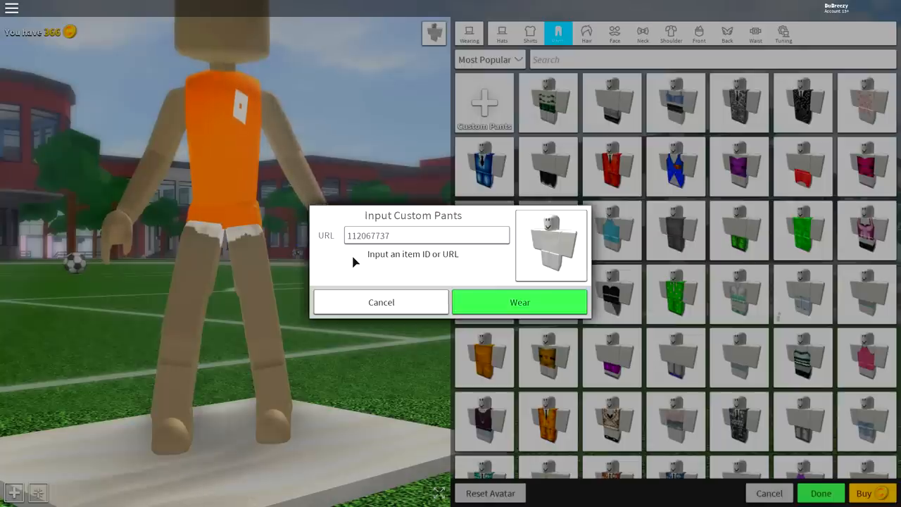
pyautogui.moveTo(246, 264)
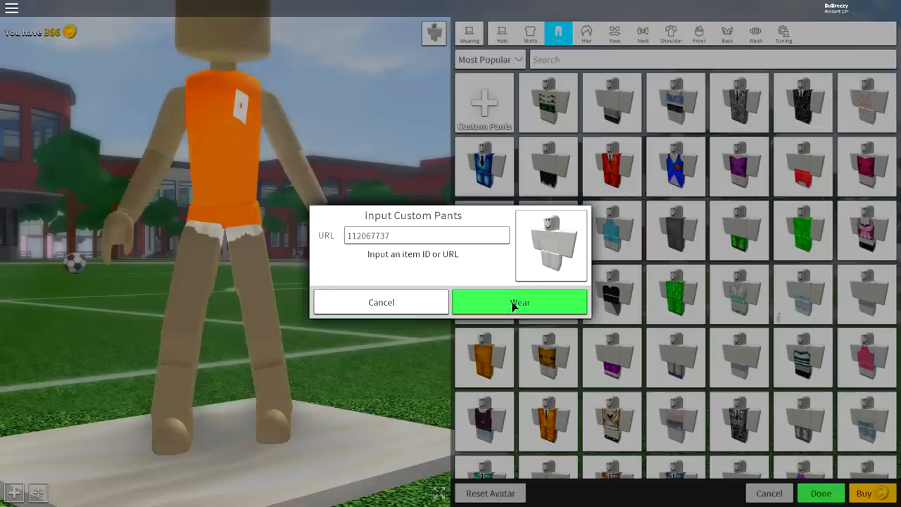
pyautogui.click(520, 302)
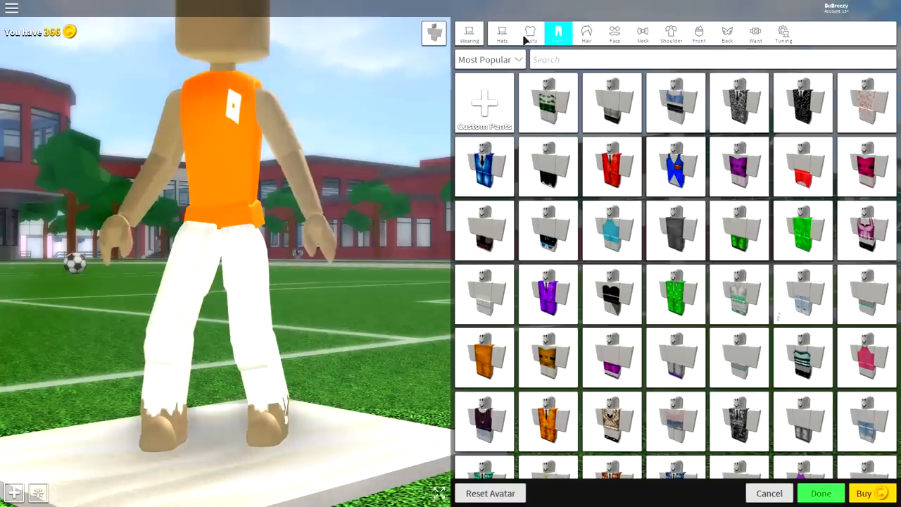
# Equip the white tank top from the Shirts catalogue instead of the orange shirt
pyautogui.click(529, 34)
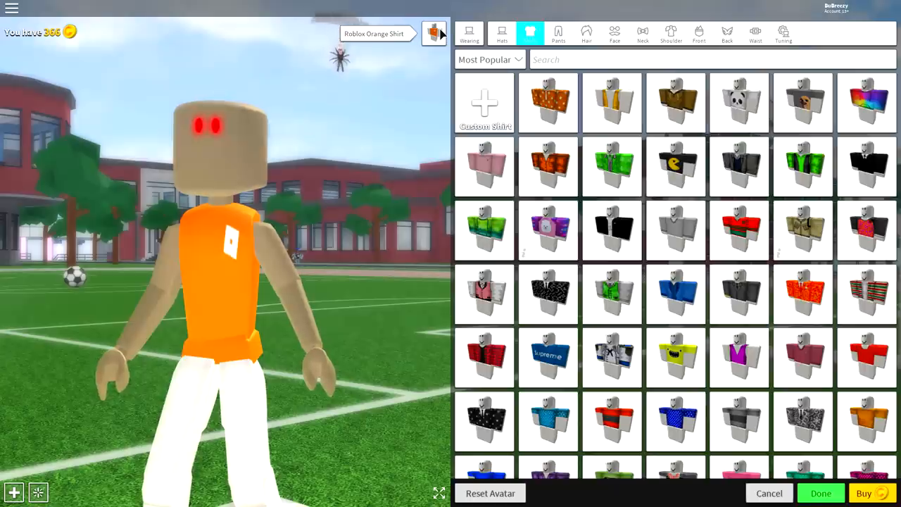
pyautogui.click(434, 34)
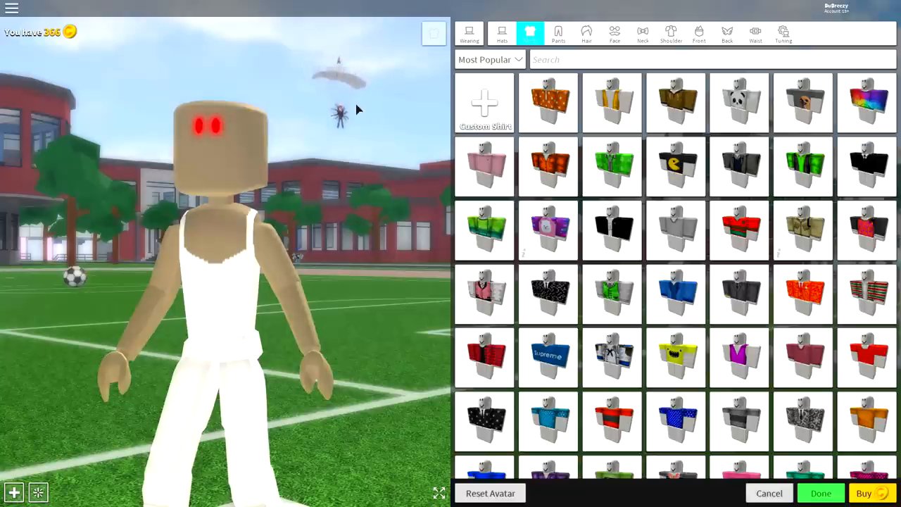
pyautogui.moveTo(341, 58)
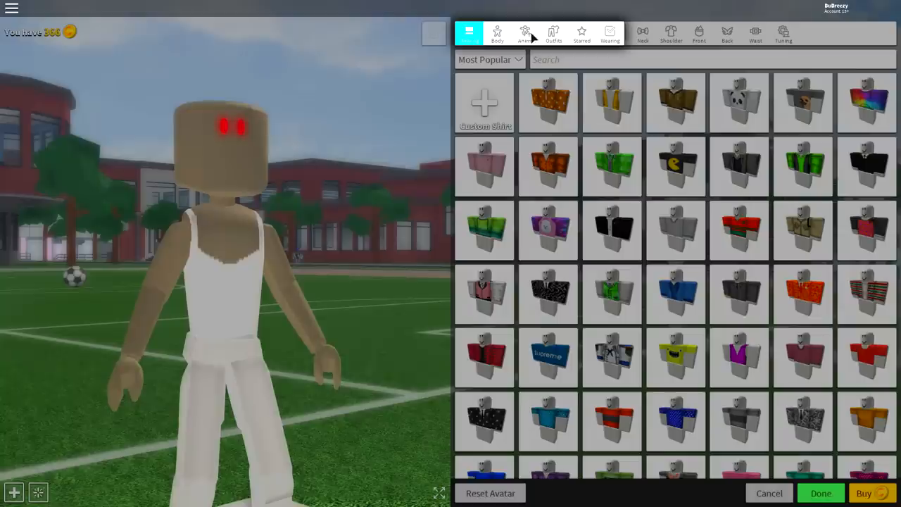
# Search the Animations catalogue for "elder" to pick the Elder pack
pyautogui.click(526, 33)
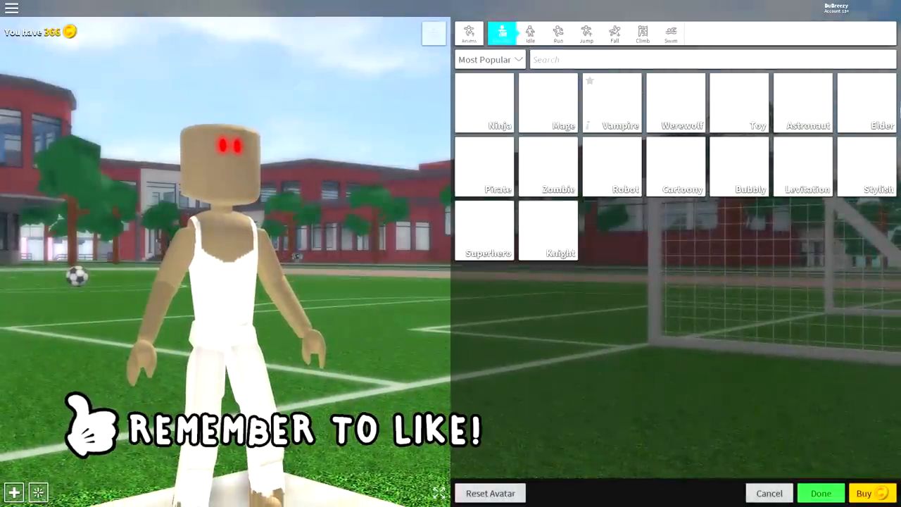
pyautogui.click(866, 101)
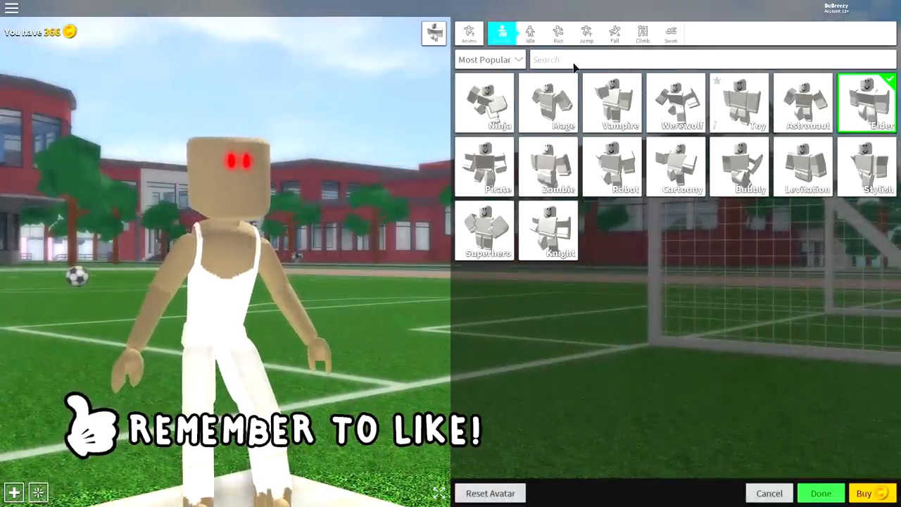
pyautogui.write('elder')
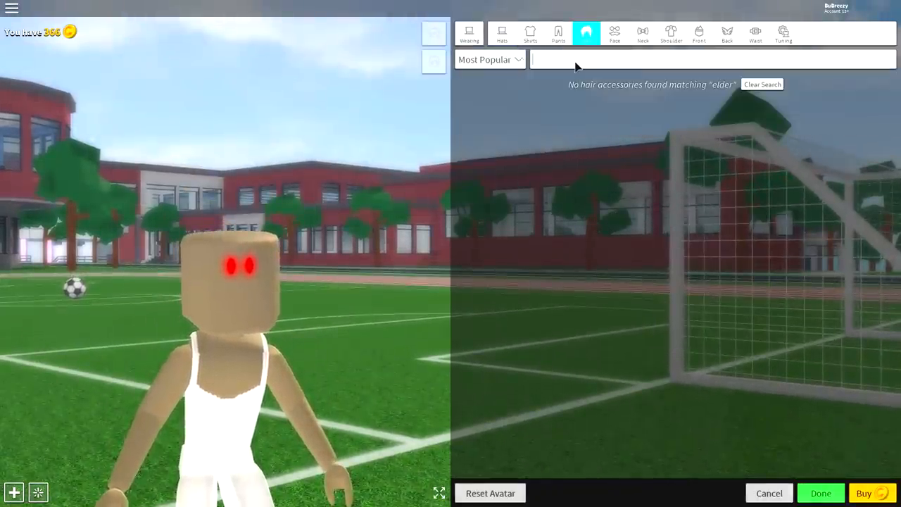
# Search Hair for "old" and equip the grey Old Hickory hair with sunglasses
pyautogui.click(764, 84)
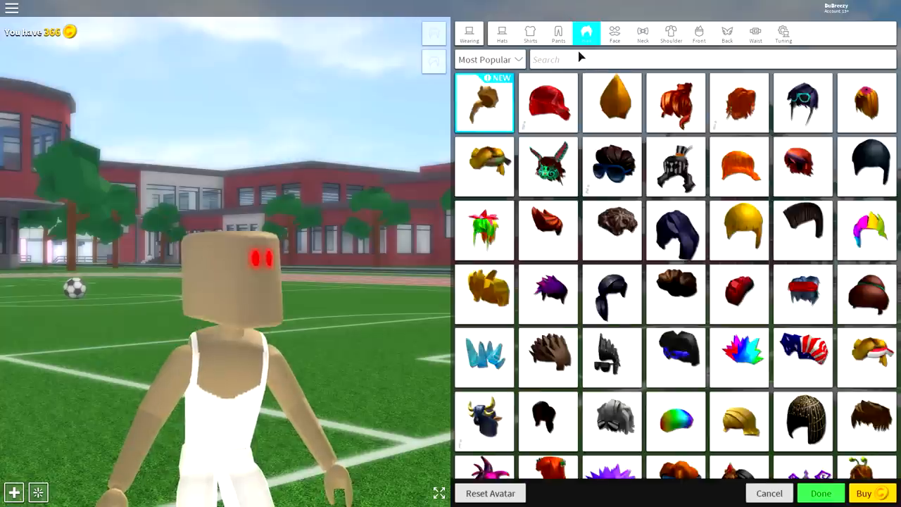
pyautogui.write('old')
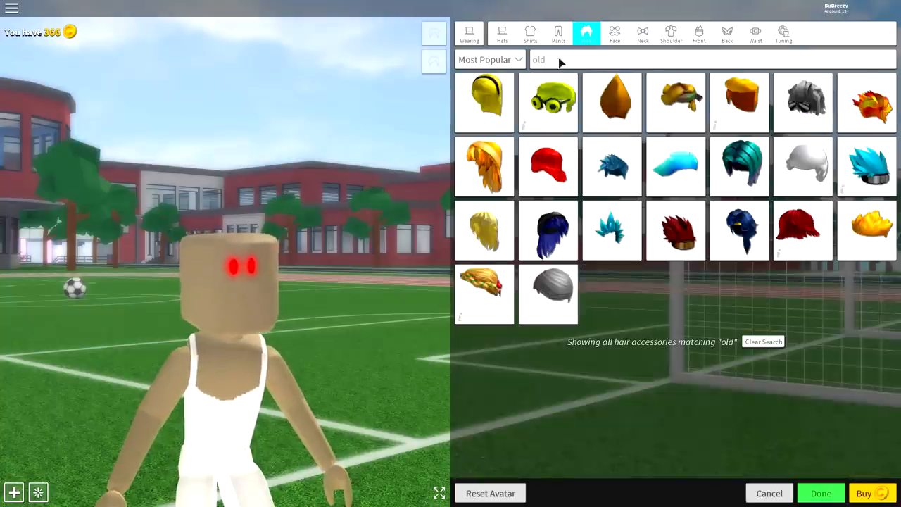
pyautogui.click(803, 101)
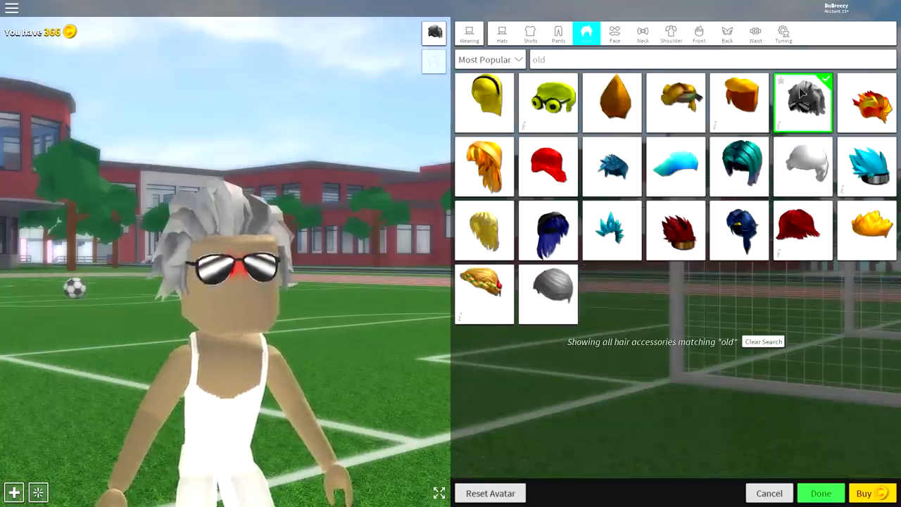
pyautogui.click(802, 101)
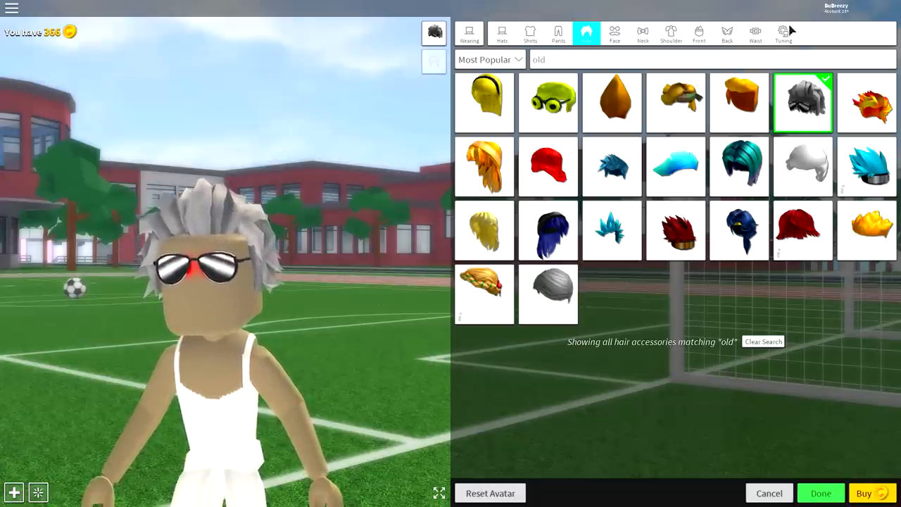
# Shrink the Old Hickory hair via its Scale slider and bring up its Position controls
pyautogui.click(782, 33)
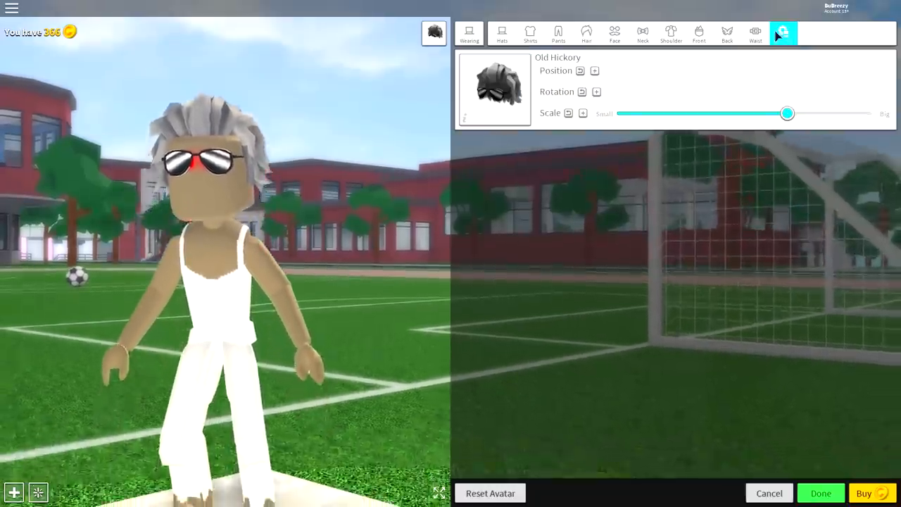
pyautogui.moveTo(787, 113); pyautogui.dragTo(740, 113)
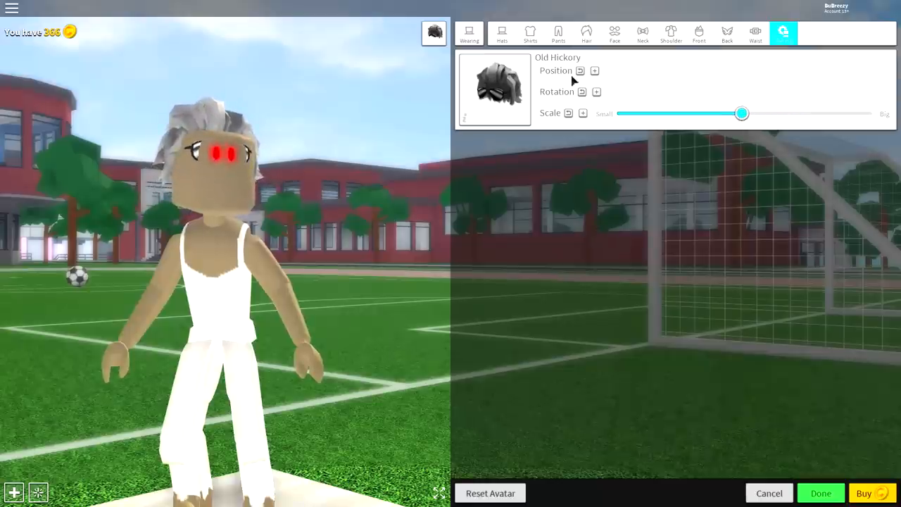
pyautogui.click(594, 70)
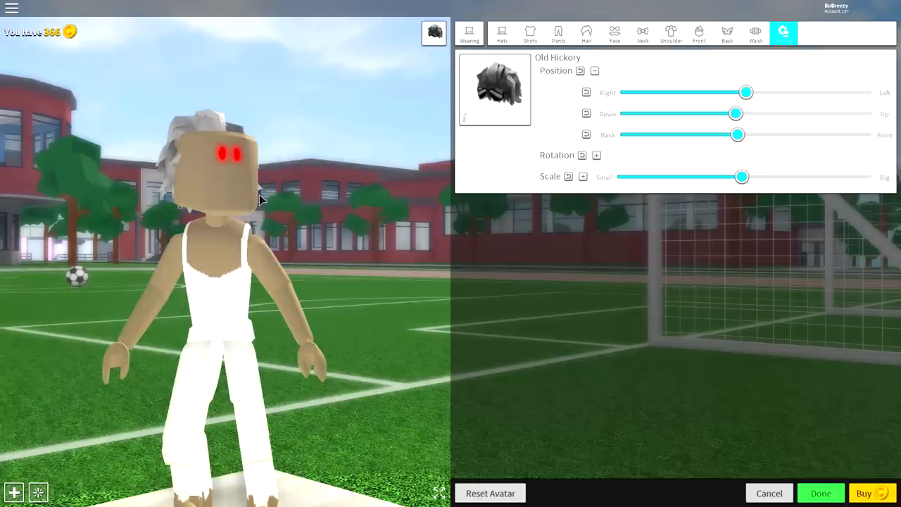
# Equip the Frozen Fury of the Bloxian Order's Sword as a back accessory and expand its Position controls
pyautogui.click(726, 34)
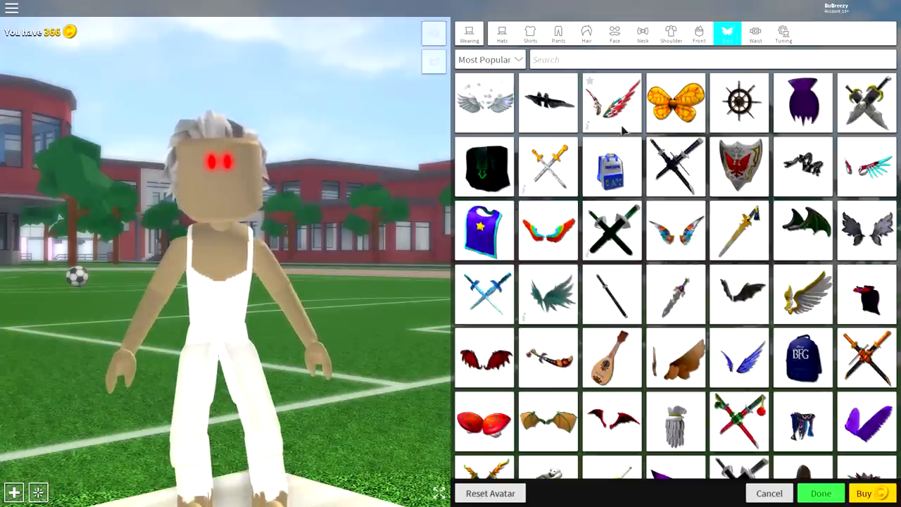
pyautogui.click(611, 294)
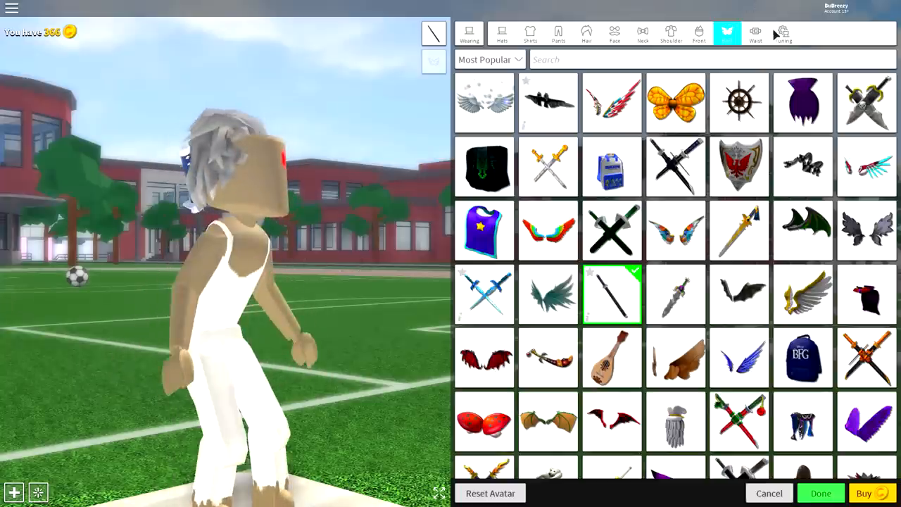
pyautogui.click(783, 34)
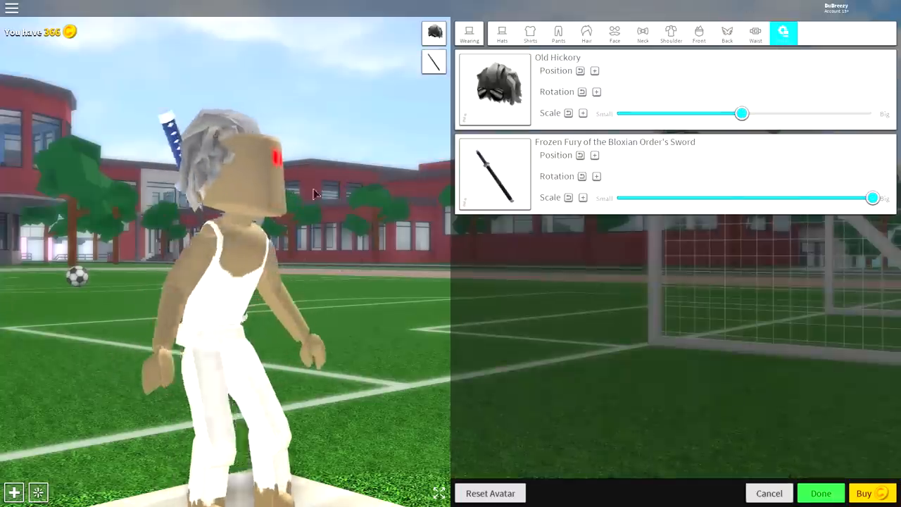
pyautogui.click(594, 154)
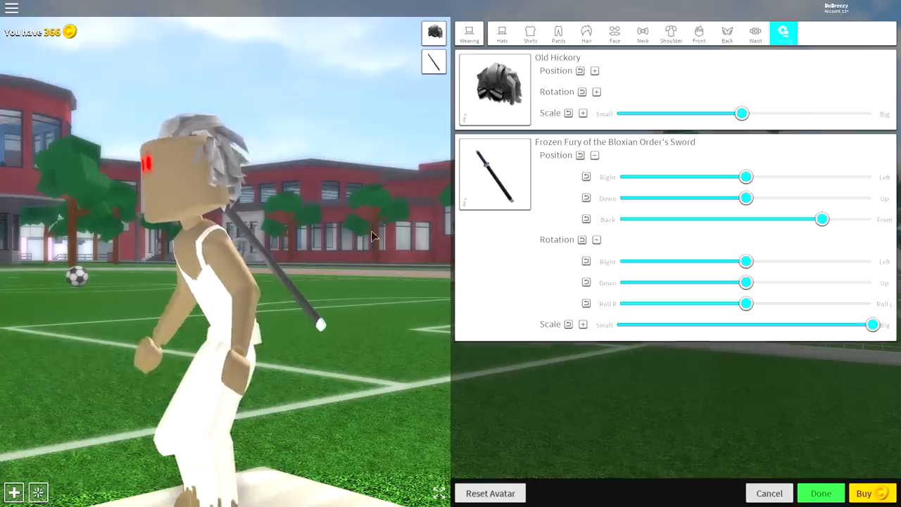